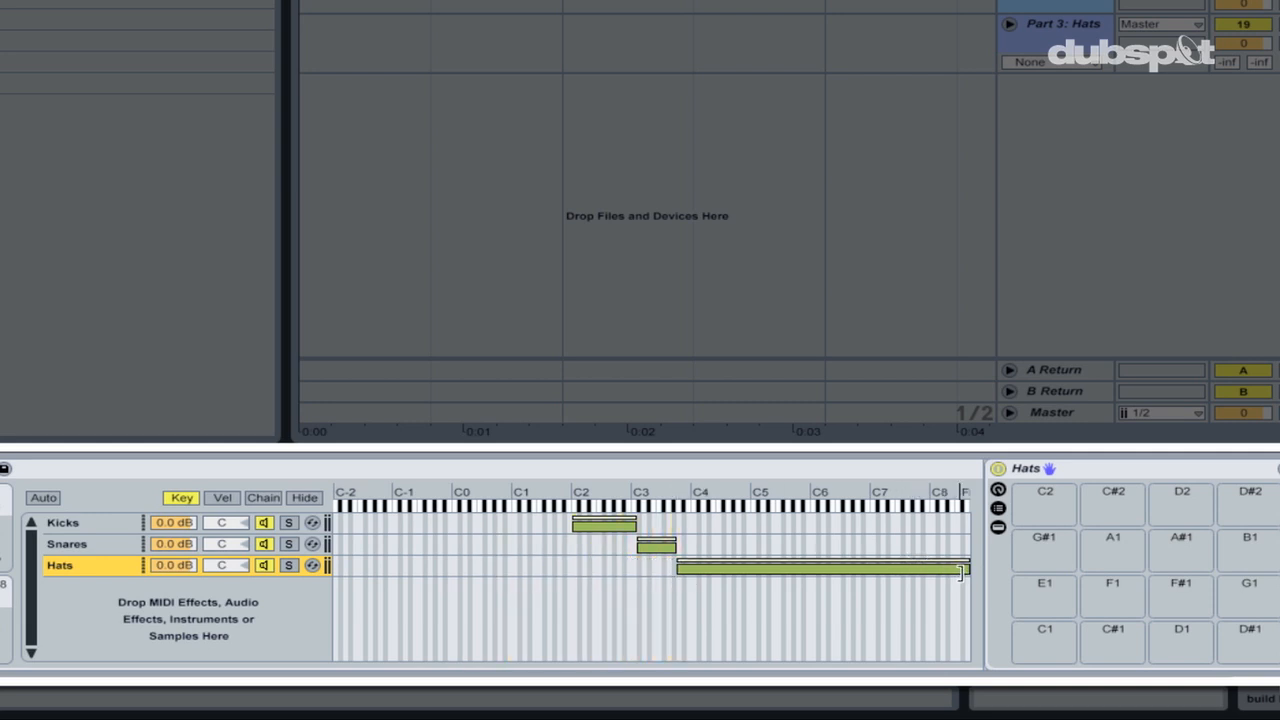
# - Narrow the Hats chain's key zone to a single note near C4
pyautogui.moveTo(958, 570); pyautogui.dragTo(690, 570)
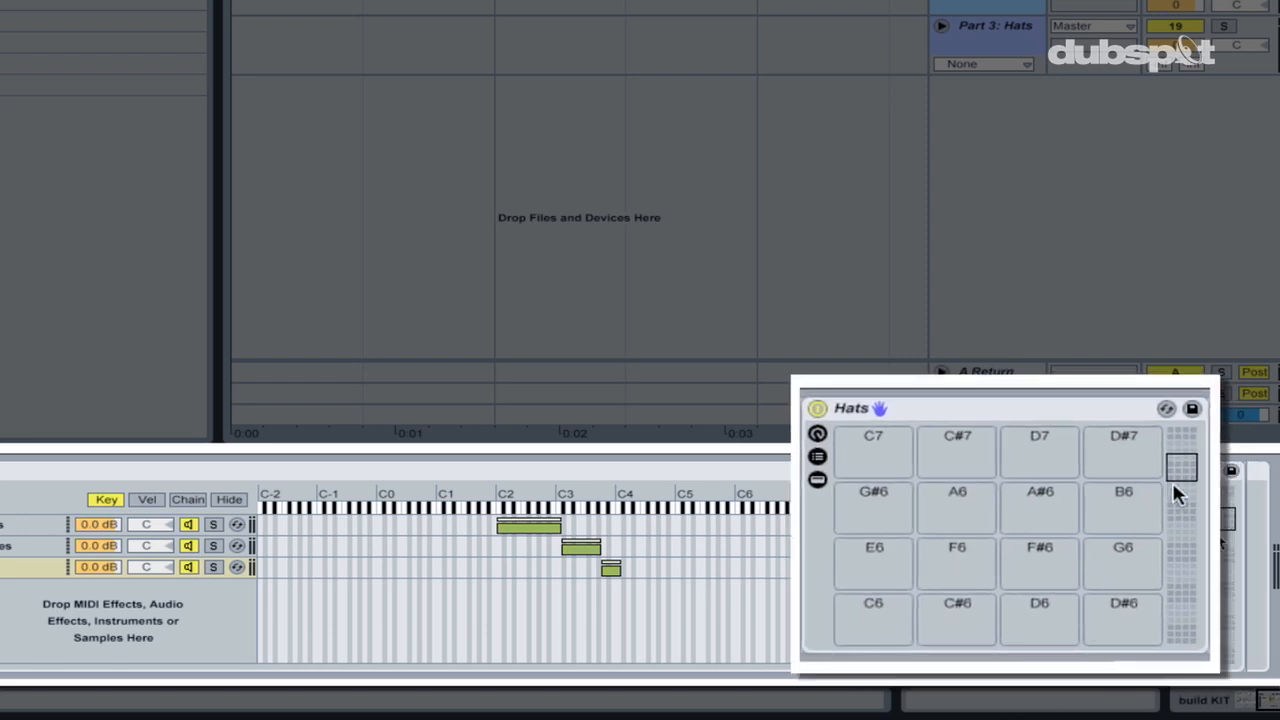
# - Find Sampler in the browser's instruments to load onto the Hats rack's A3 pad
pyautogui.scroll(-3)
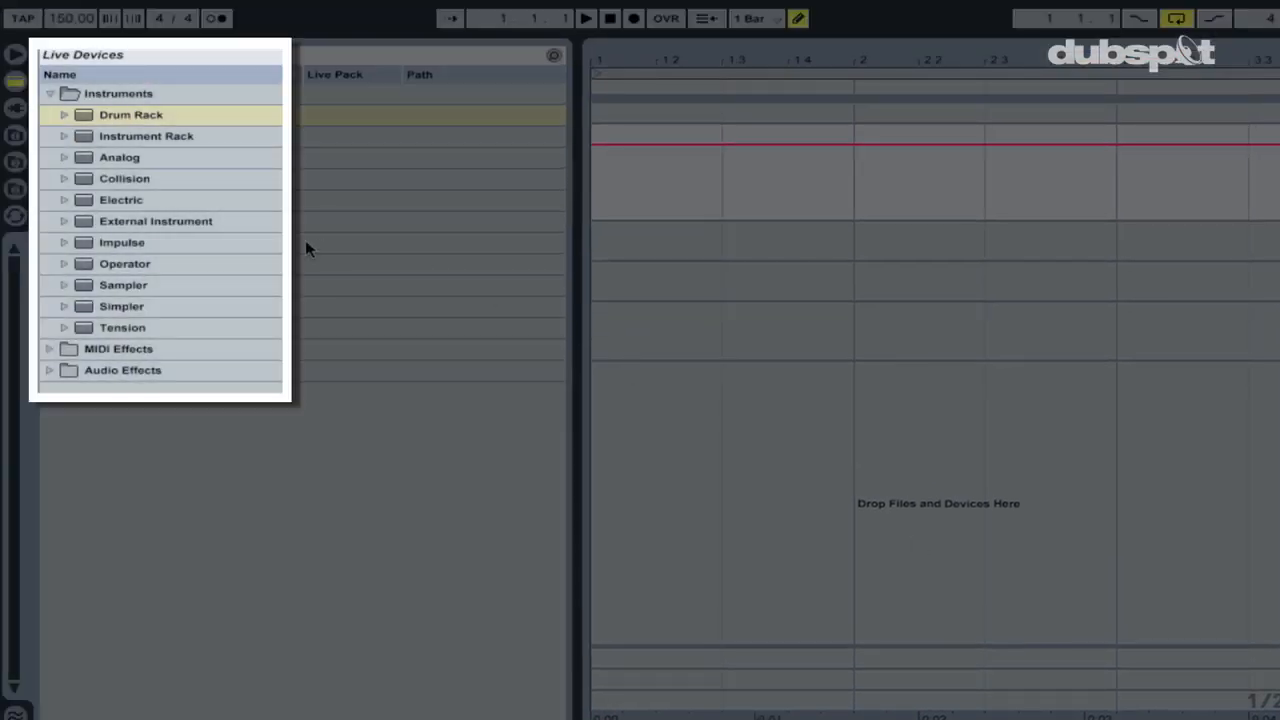
pyautogui.click(122, 285)
pyautogui.write('hh1')
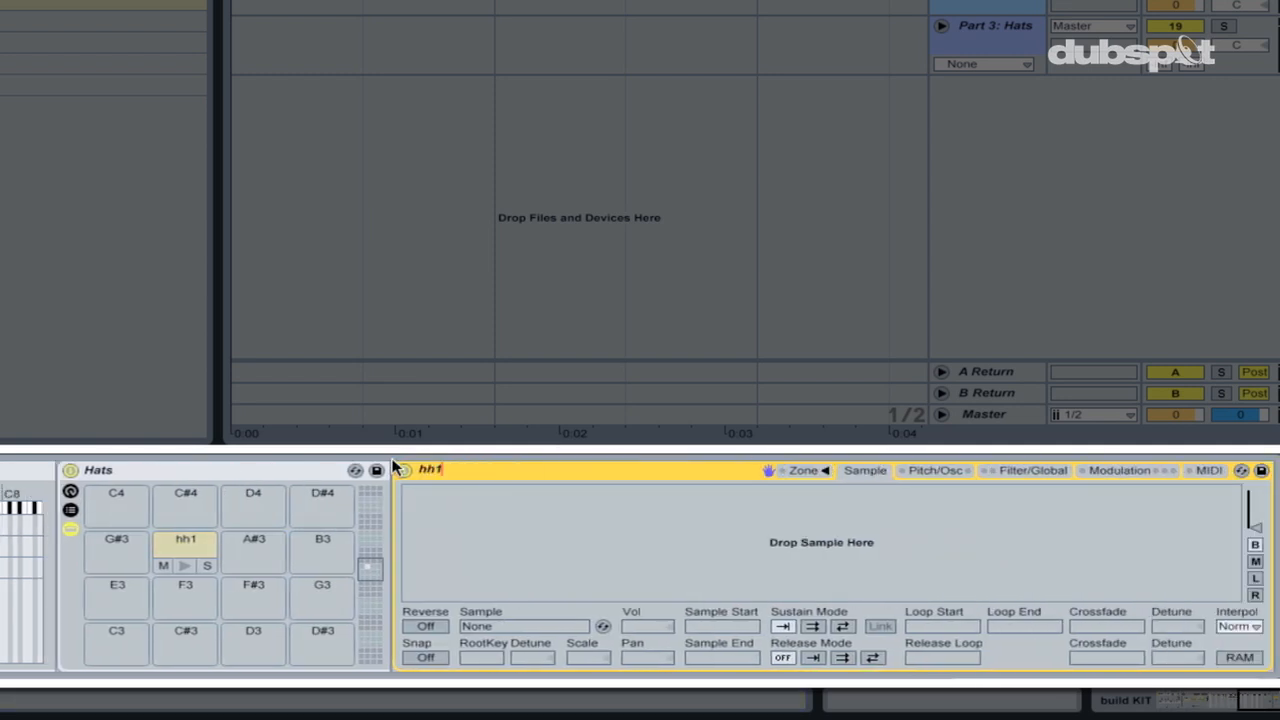
# - Browse to the LEX HATZ folder and show hh1's sample selector zones
pyautogui.click(803, 470)
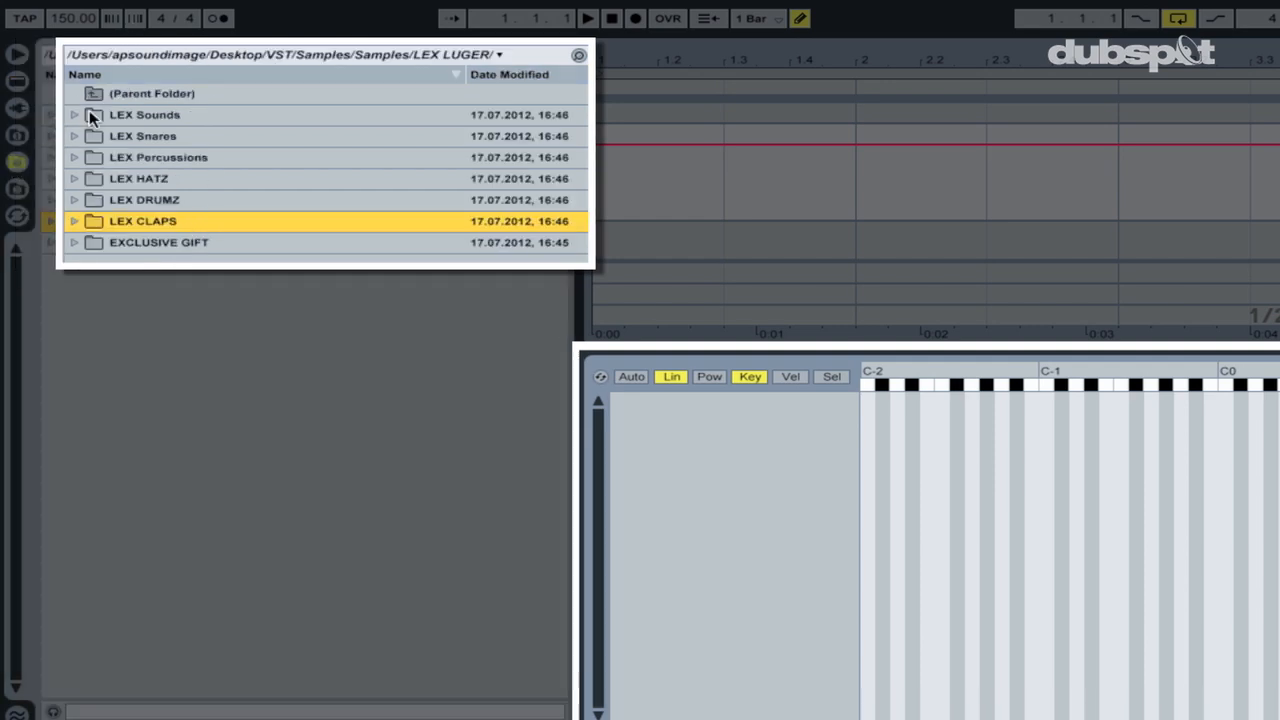
pyautogui.moveTo(165, 185)
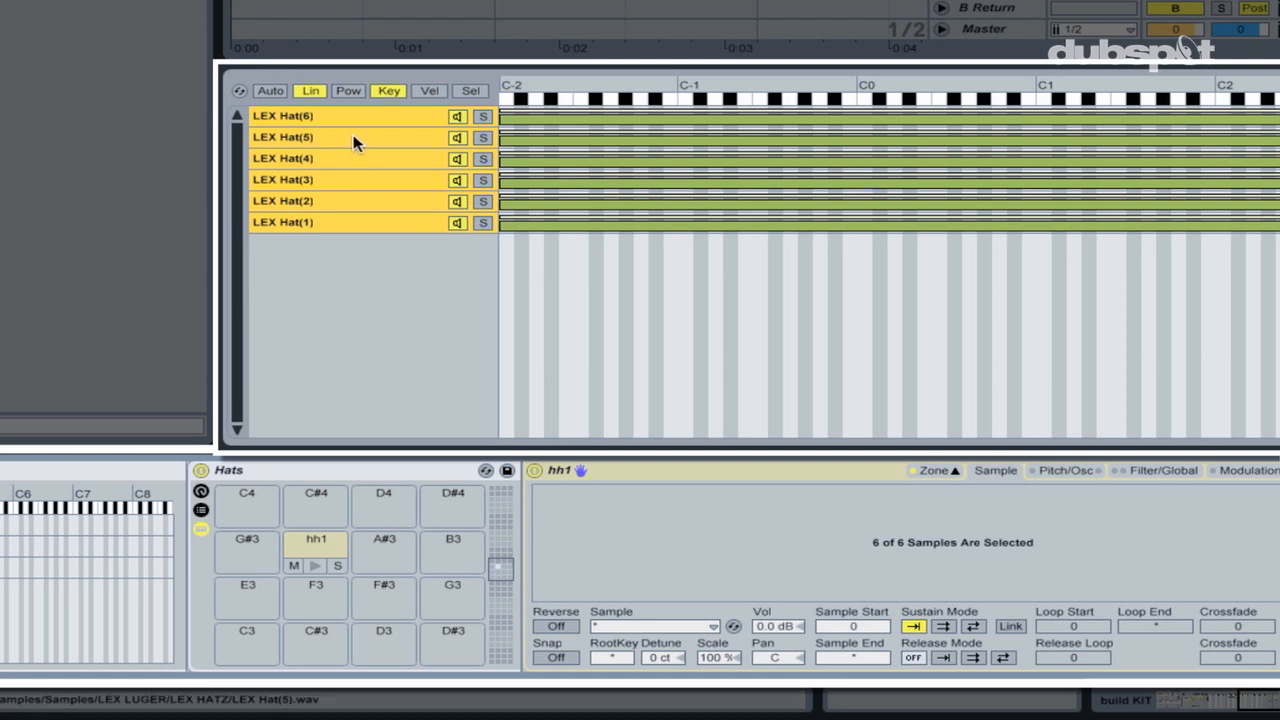
pyautogui.click(470, 90)
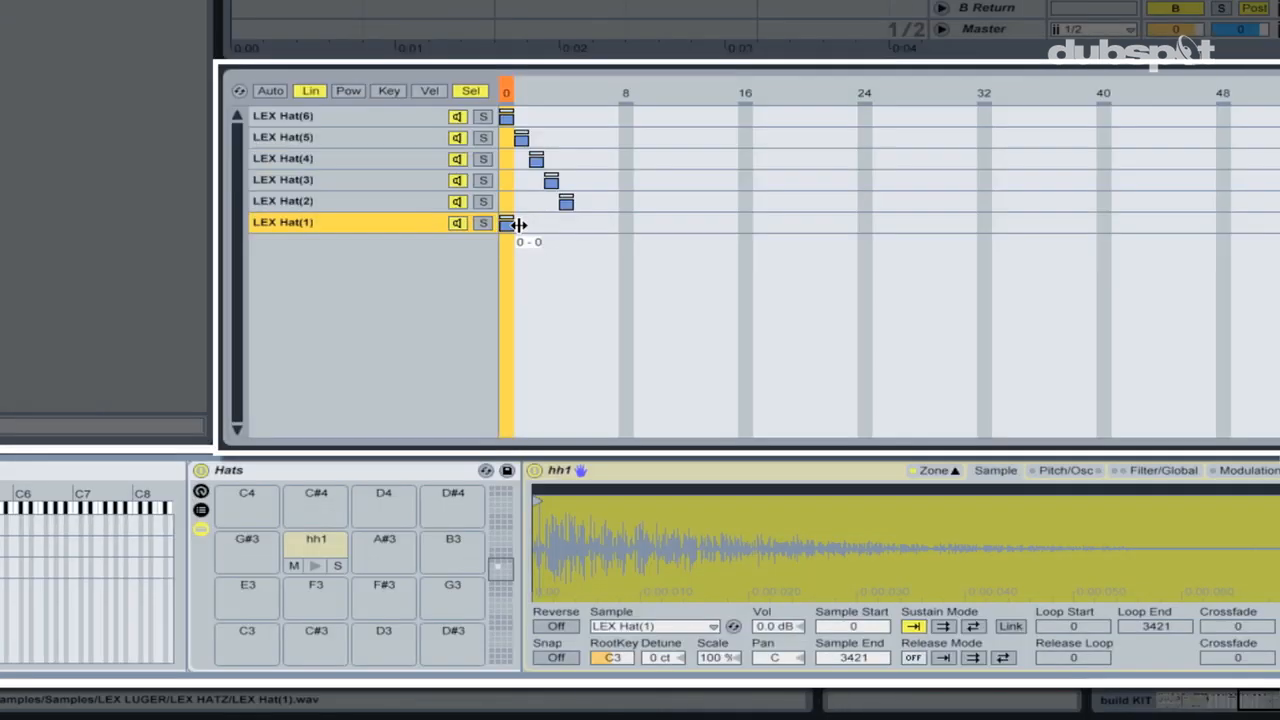
# - Move LEX Hat(1)'s selector zone to its own slot and map the selector to Macro 1
pyautogui.moveTo(506, 223); pyautogui.dragTo(581, 223)
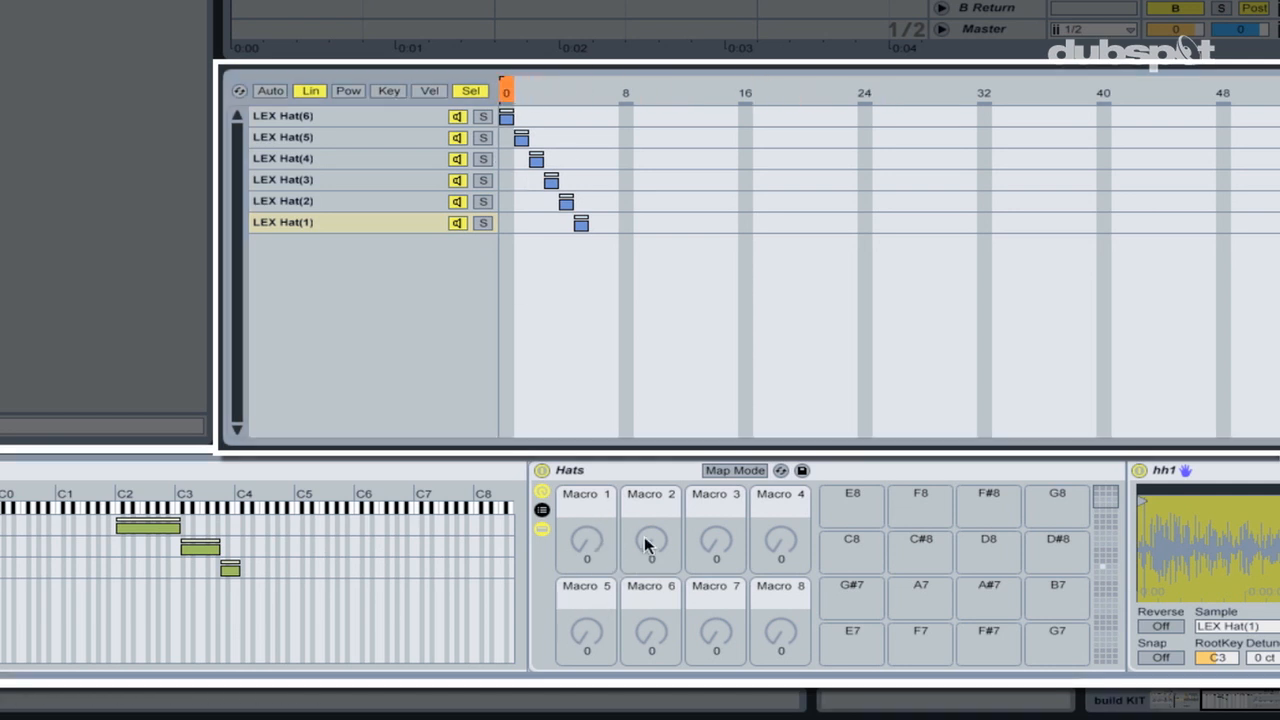
pyautogui.moveTo(613, 527)
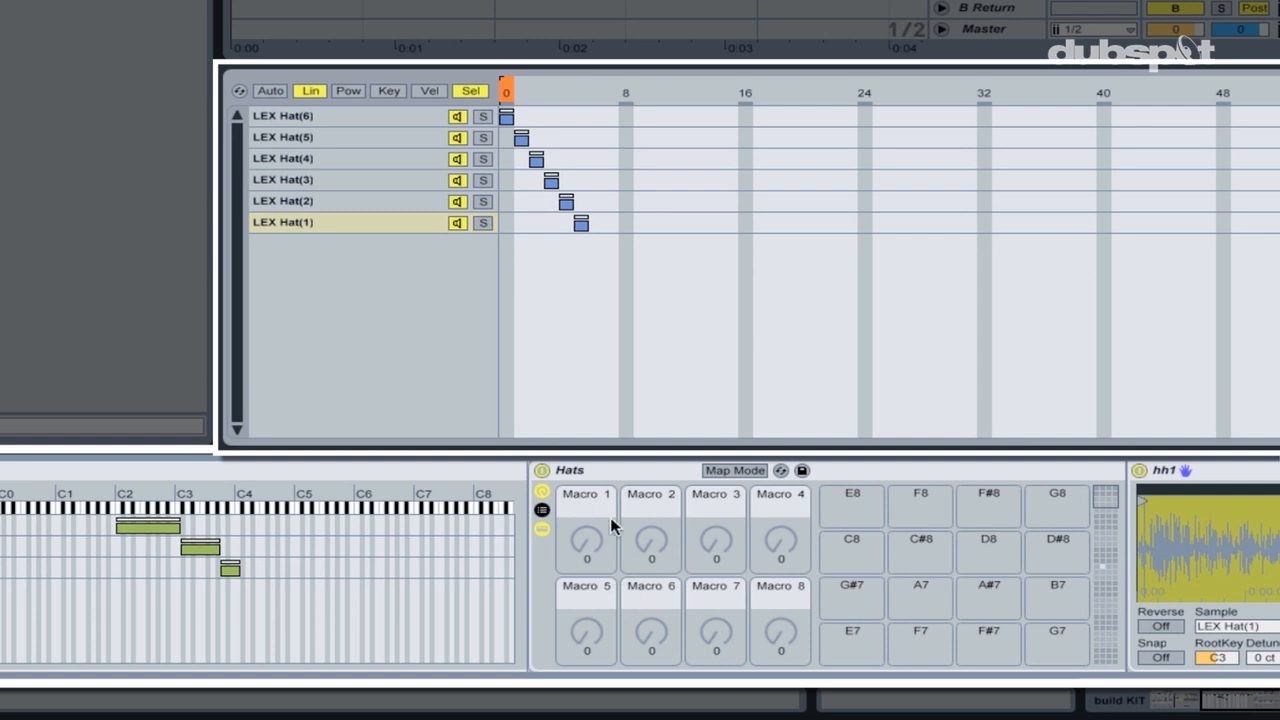
pyautogui.moveTo(782, 642)
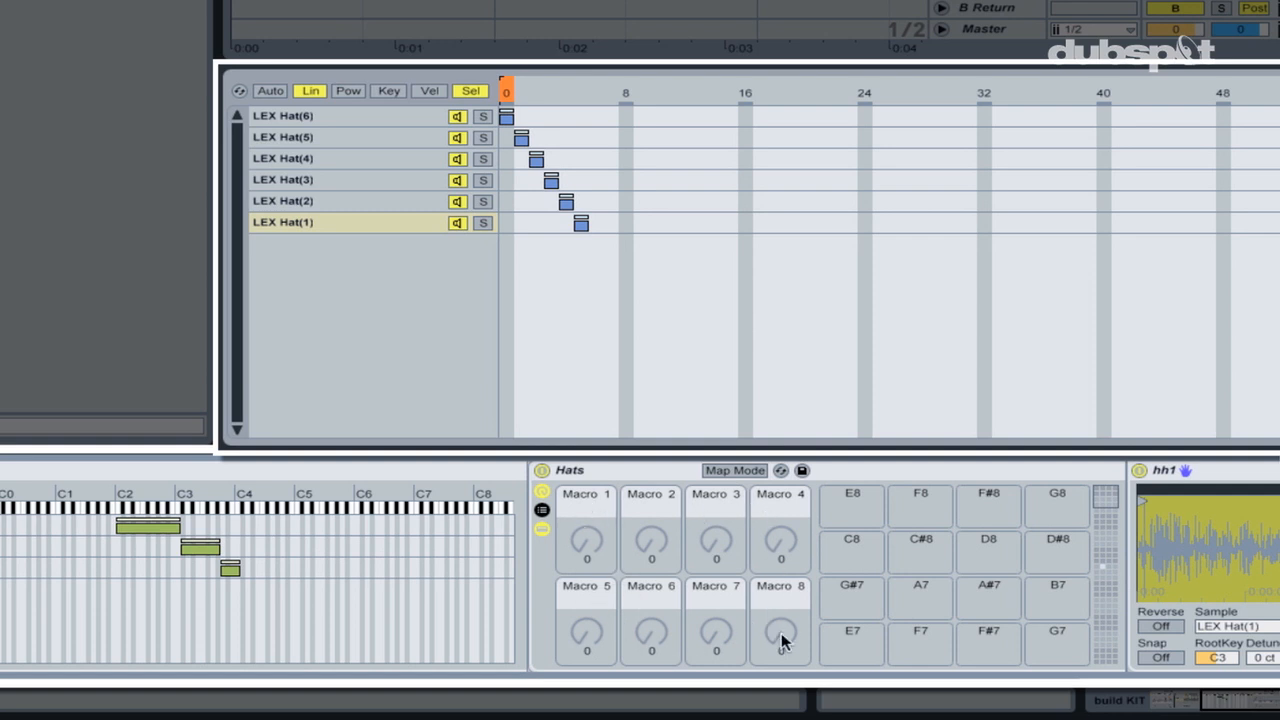
pyautogui.moveTo(533, 93)
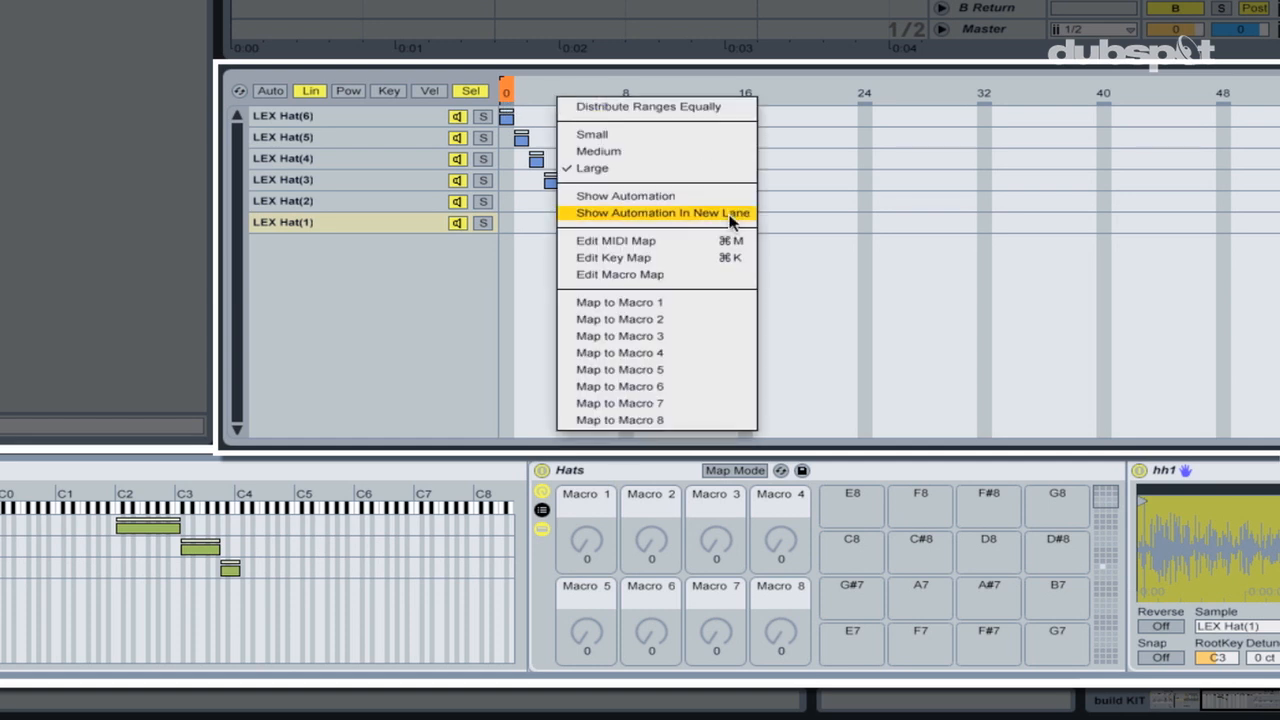
pyautogui.moveTo(630, 305)
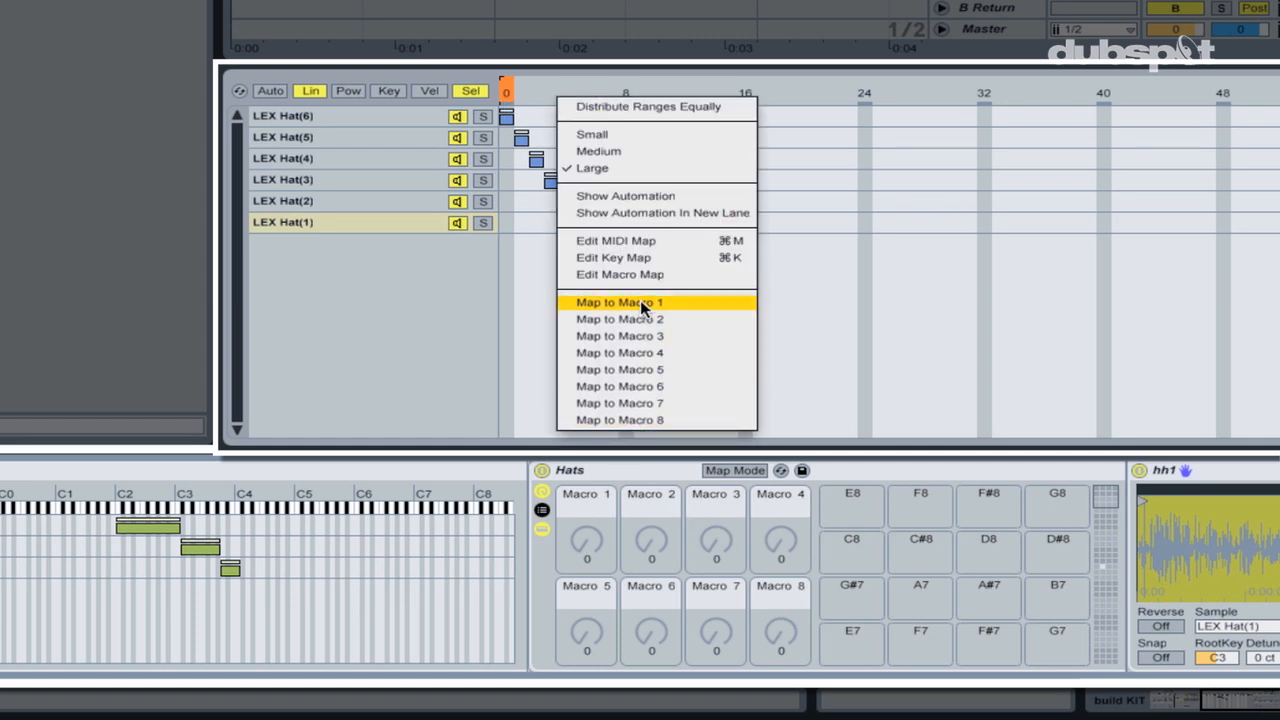
pyautogui.click(618, 302)
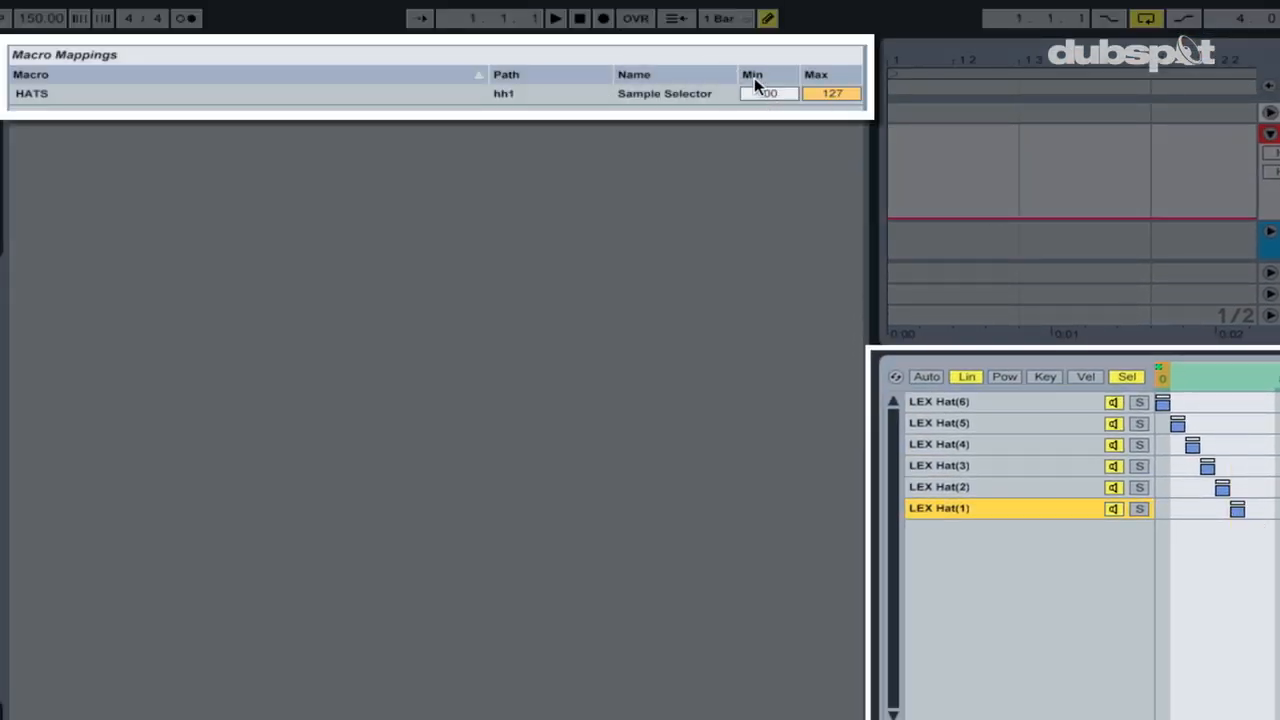
# - Exit Map Mode and turn the HATS macro up to 05
pyautogui.click(832, 93)
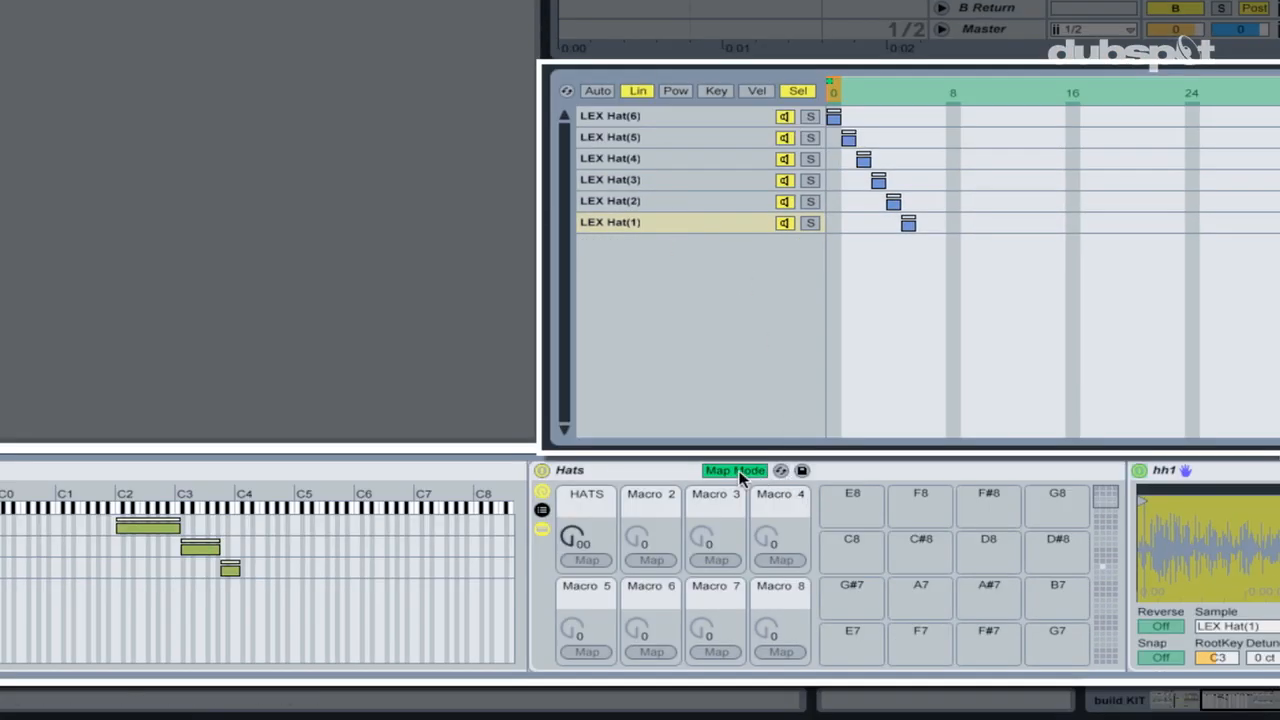
pyautogui.click(735, 470)
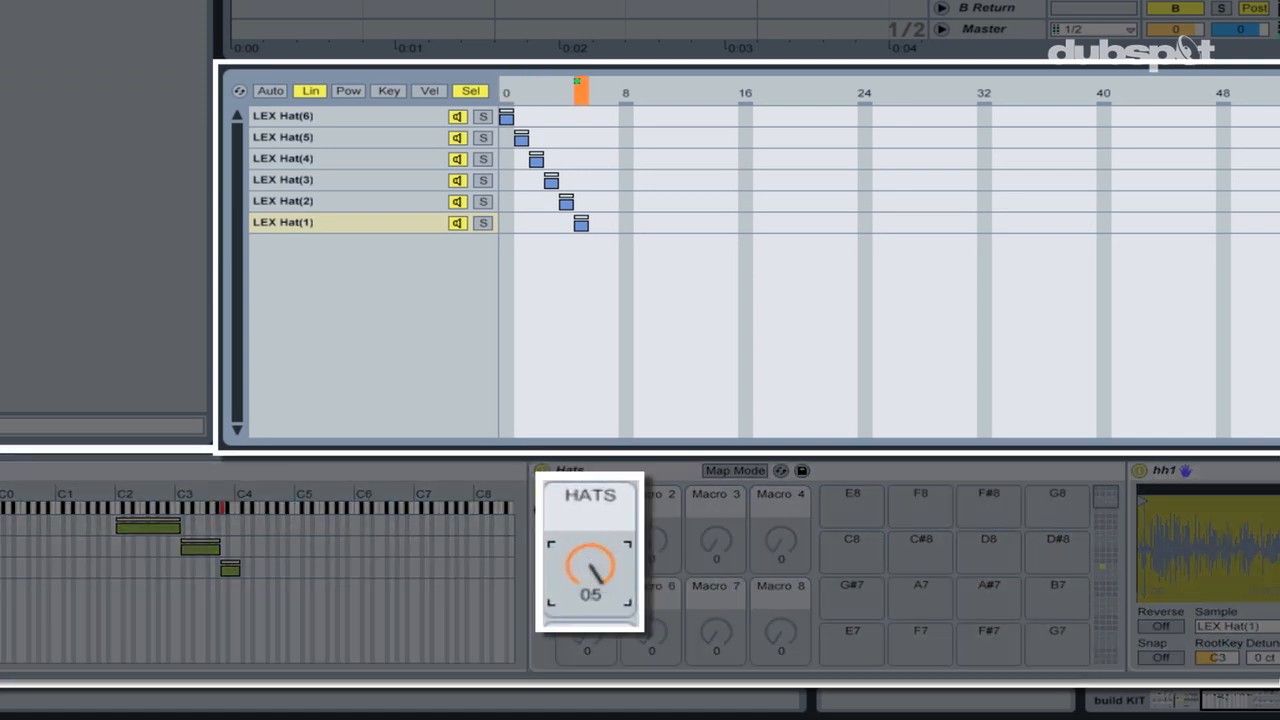
pyautogui.moveTo(590, 570); pyautogui.dragTo(590, 595)
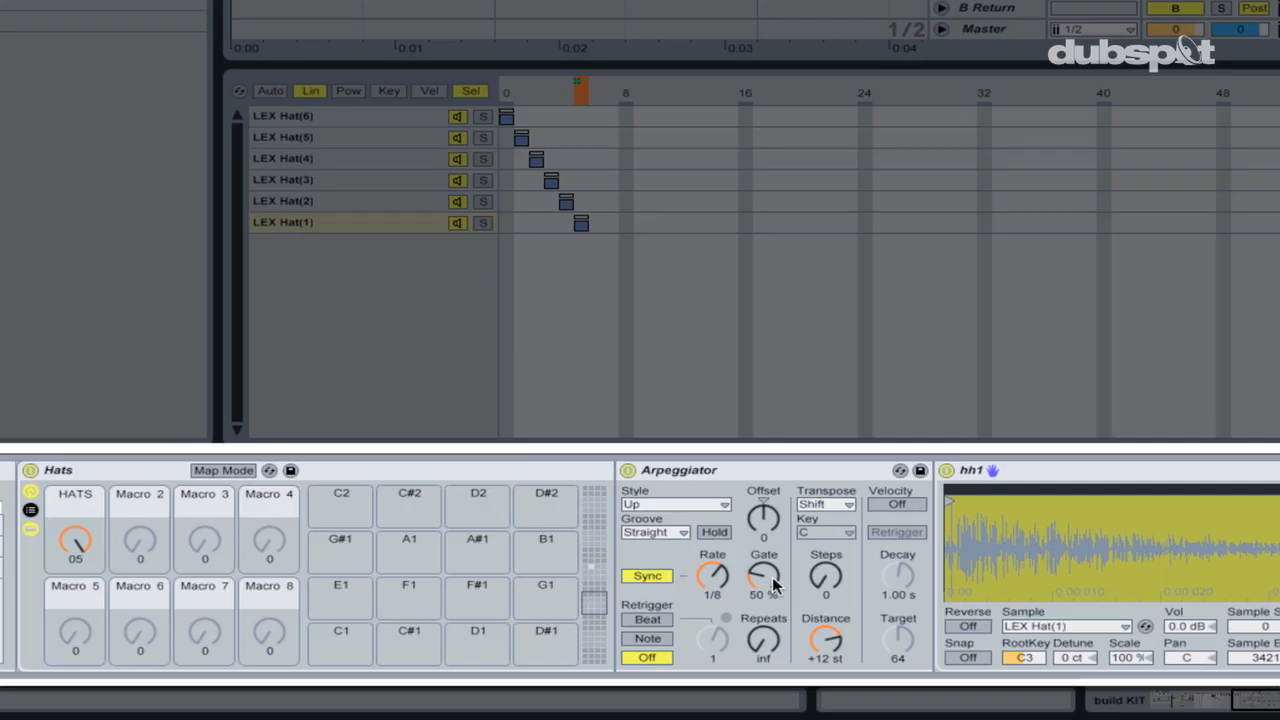
pyautogui.moveTo(595, 580)
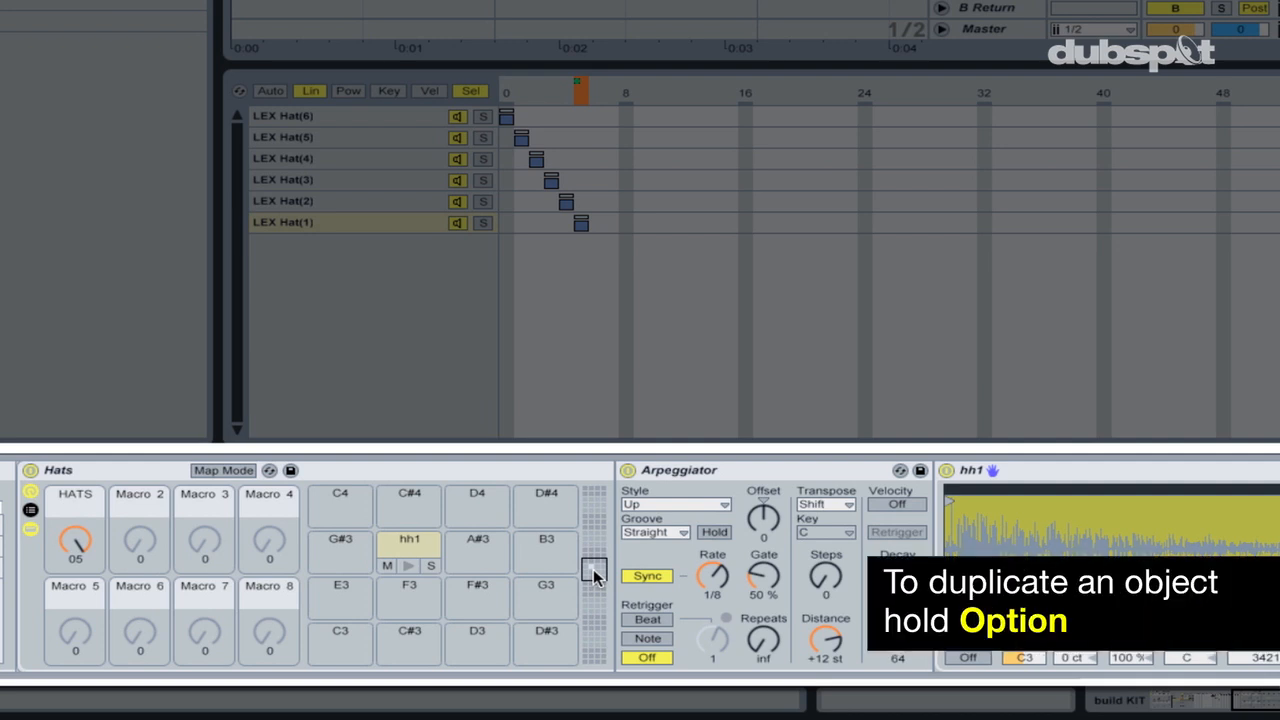
pyautogui.moveTo(403, 550)
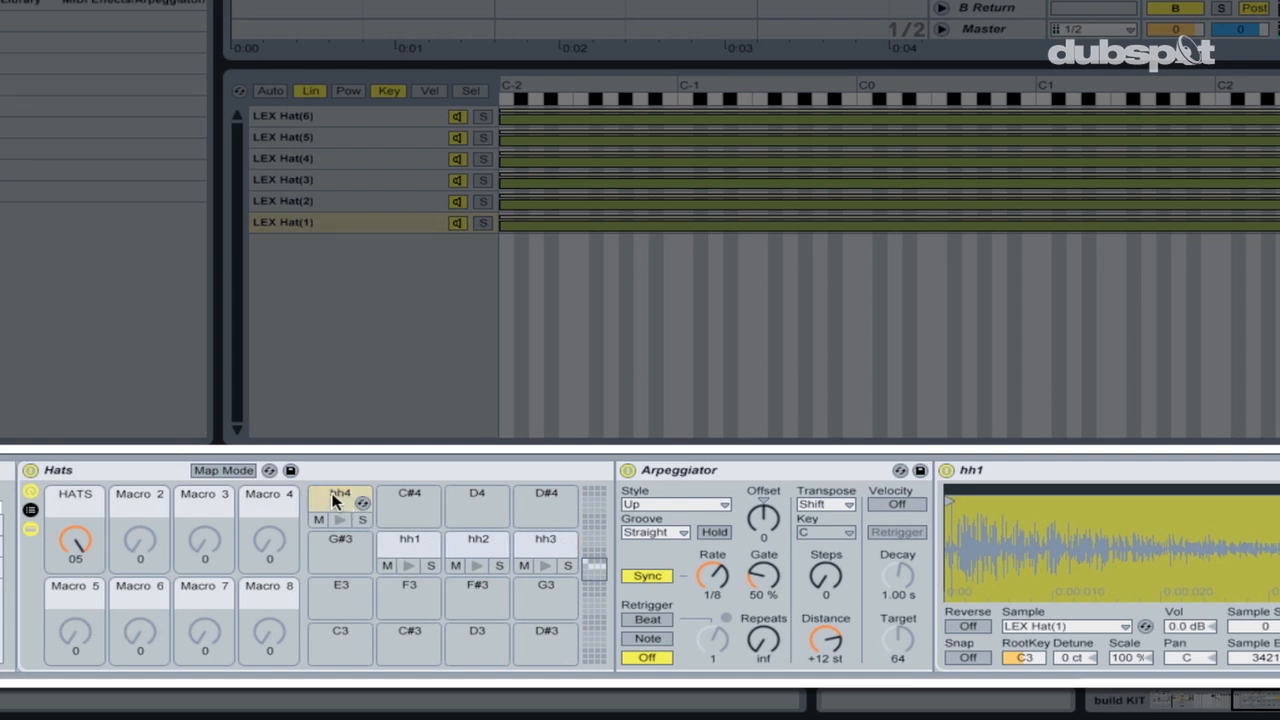
# - Inspect the duplicated hh2 pad, then reselect the hh1 pad
pyautogui.click(477, 539)
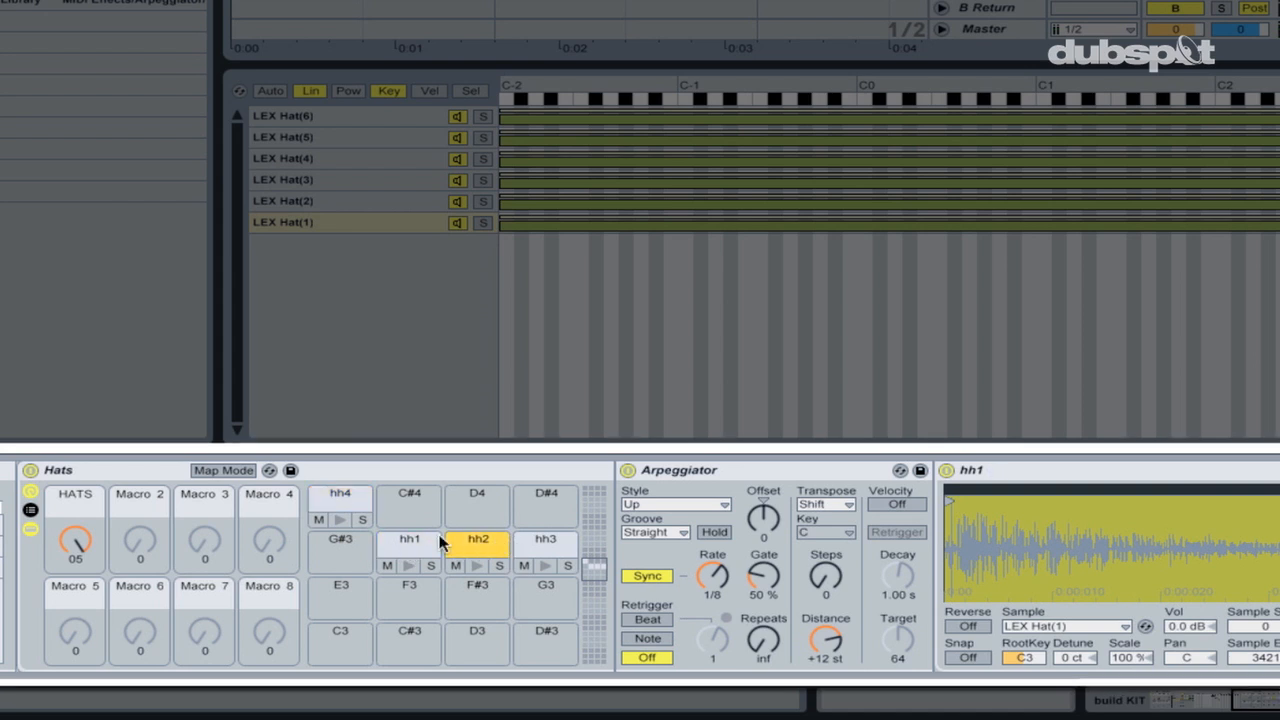
pyautogui.click(409, 539)
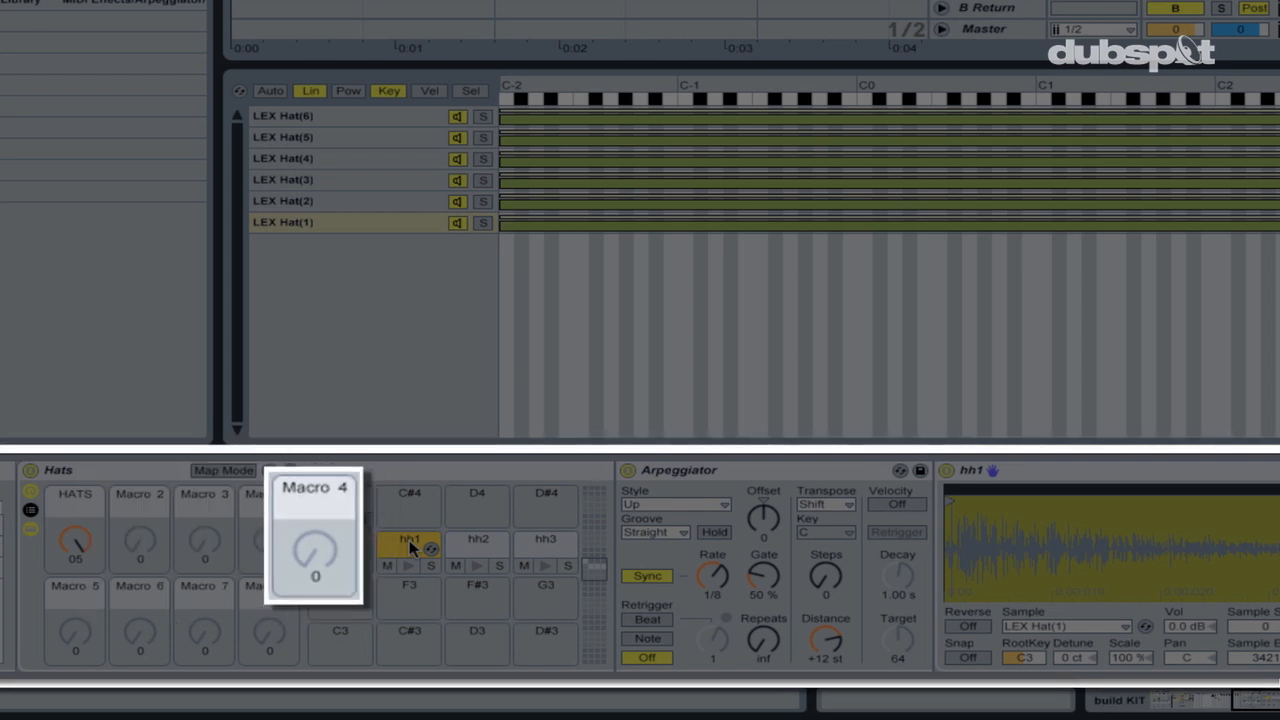
pyautogui.moveTo(87, 625)
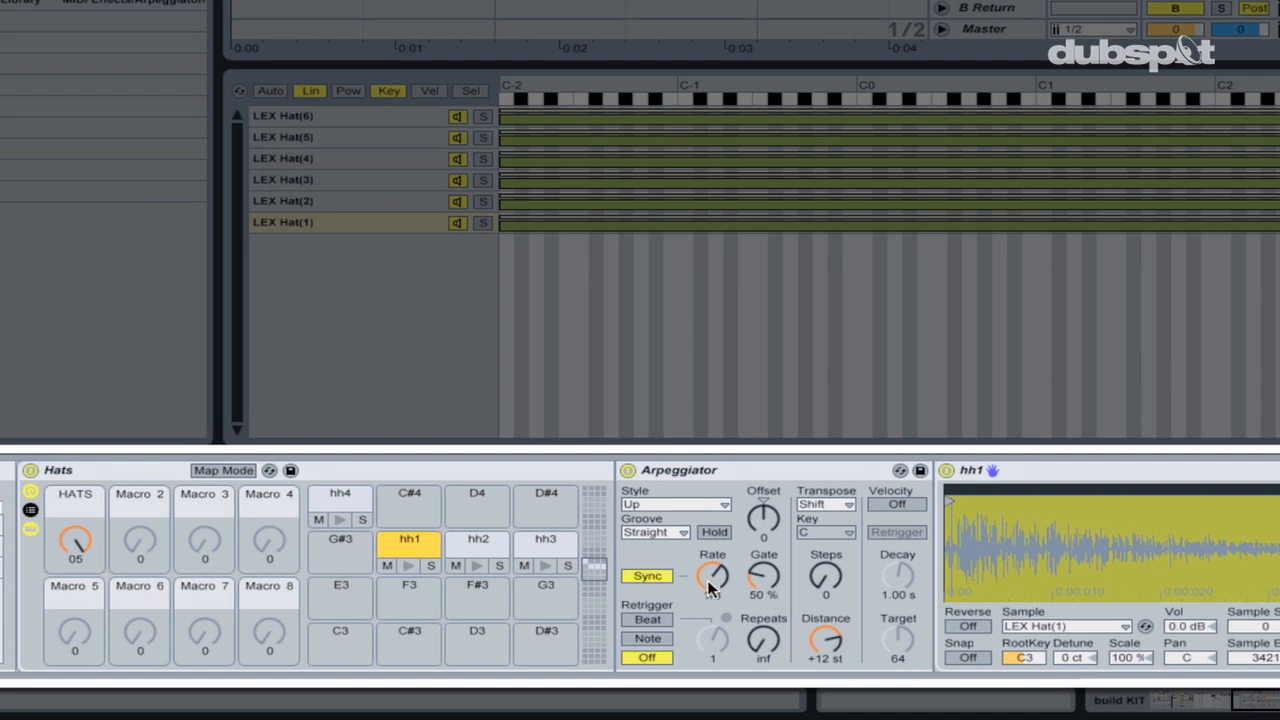
# - Map hh1's arpeggiator Rate to Macro 2 and hh2's Rate to Macro 3
pyautogui.rightClick(712, 576)
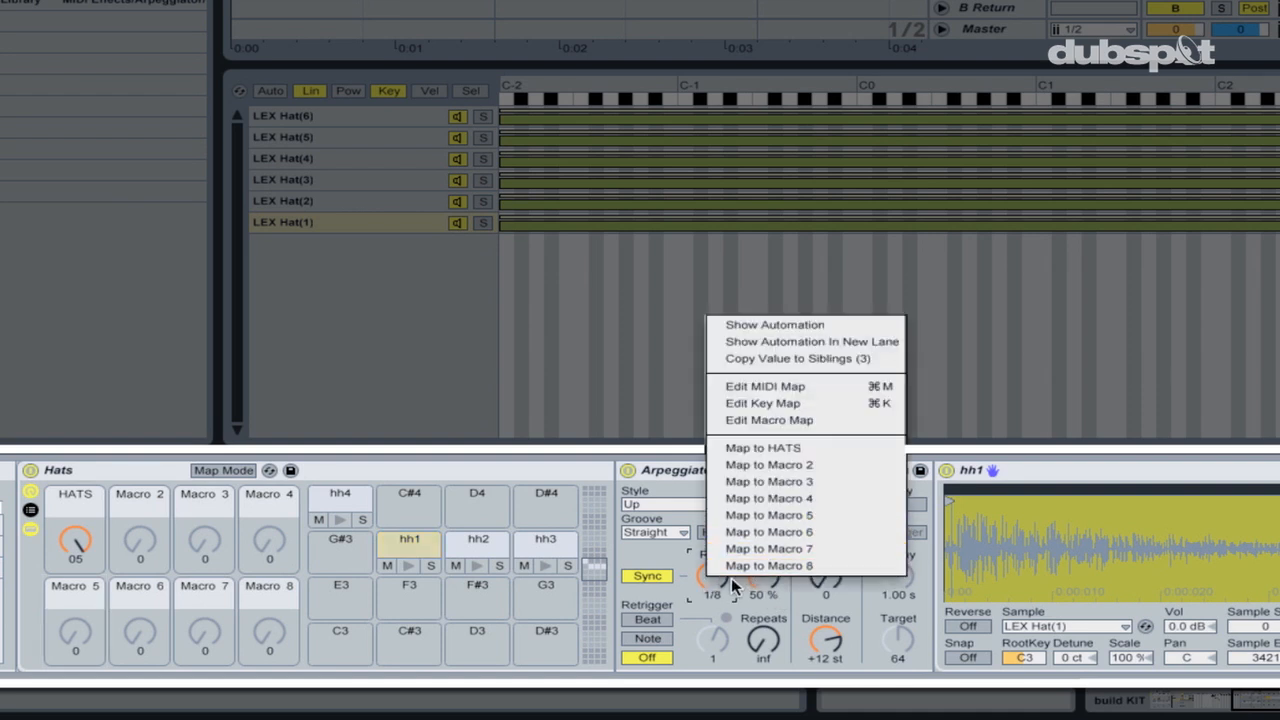
pyautogui.moveTo(768, 464)
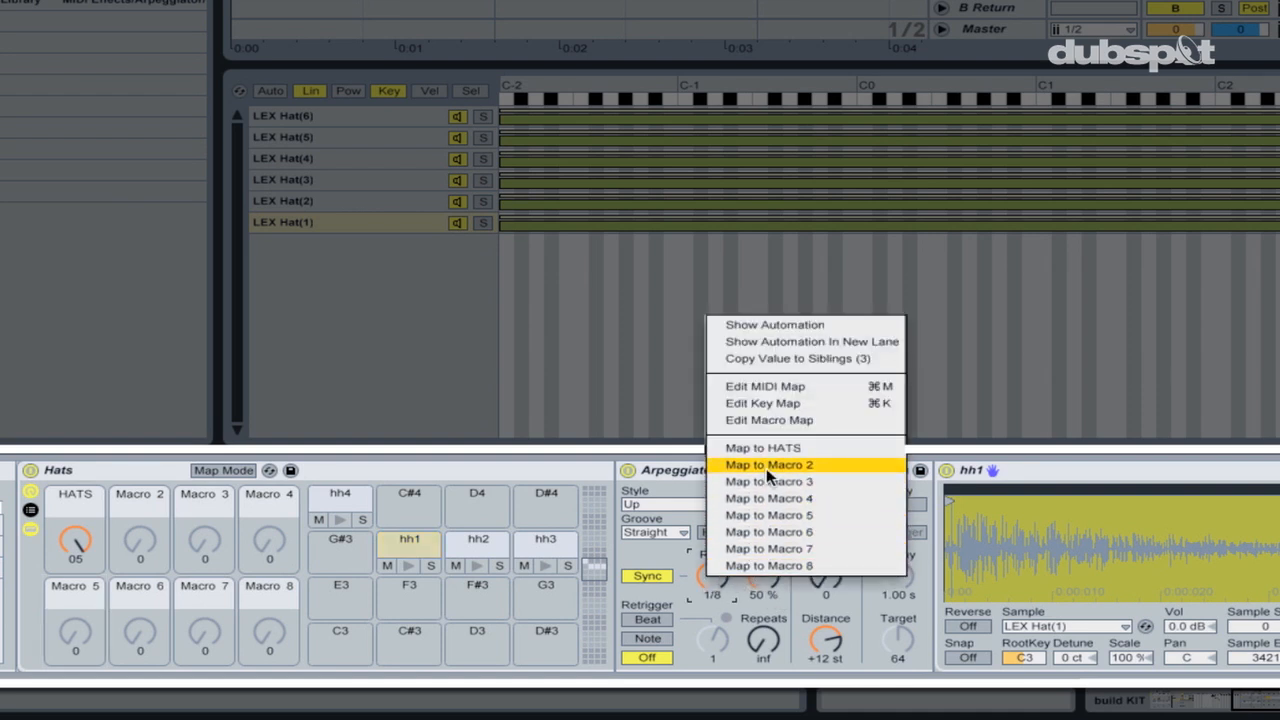
pyautogui.click(768, 464)
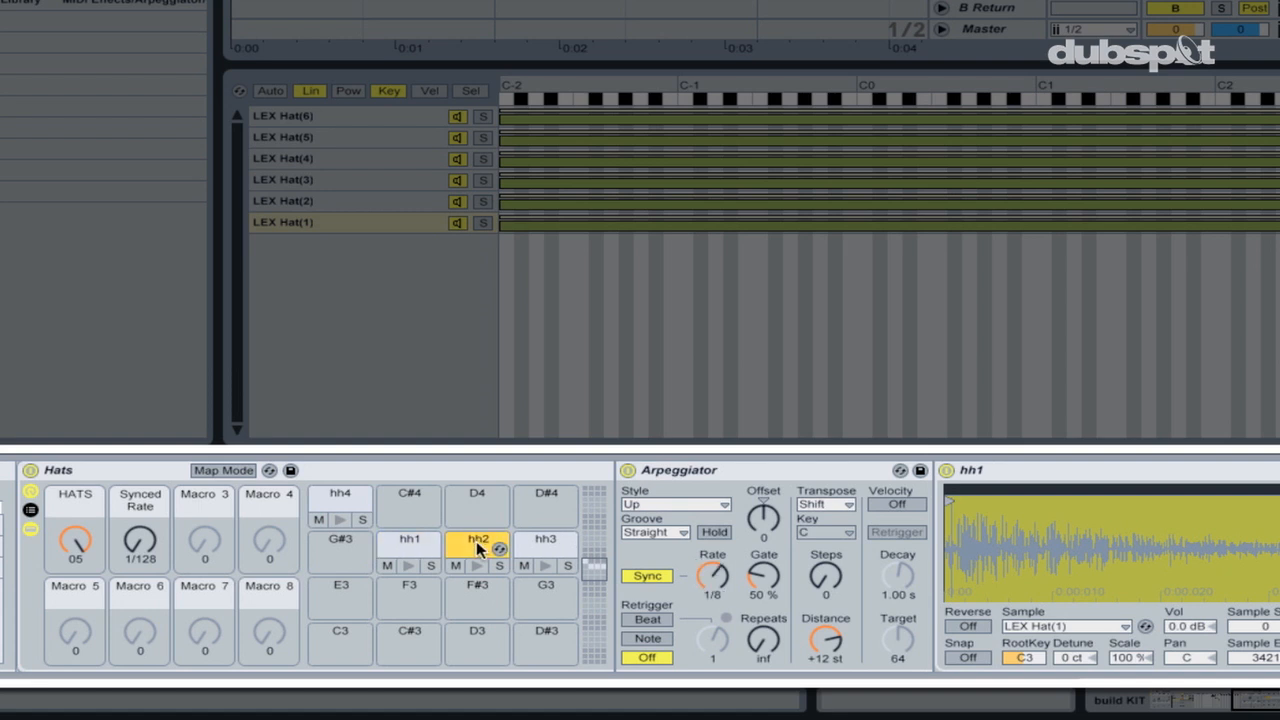
pyautogui.rightClick(712, 576)
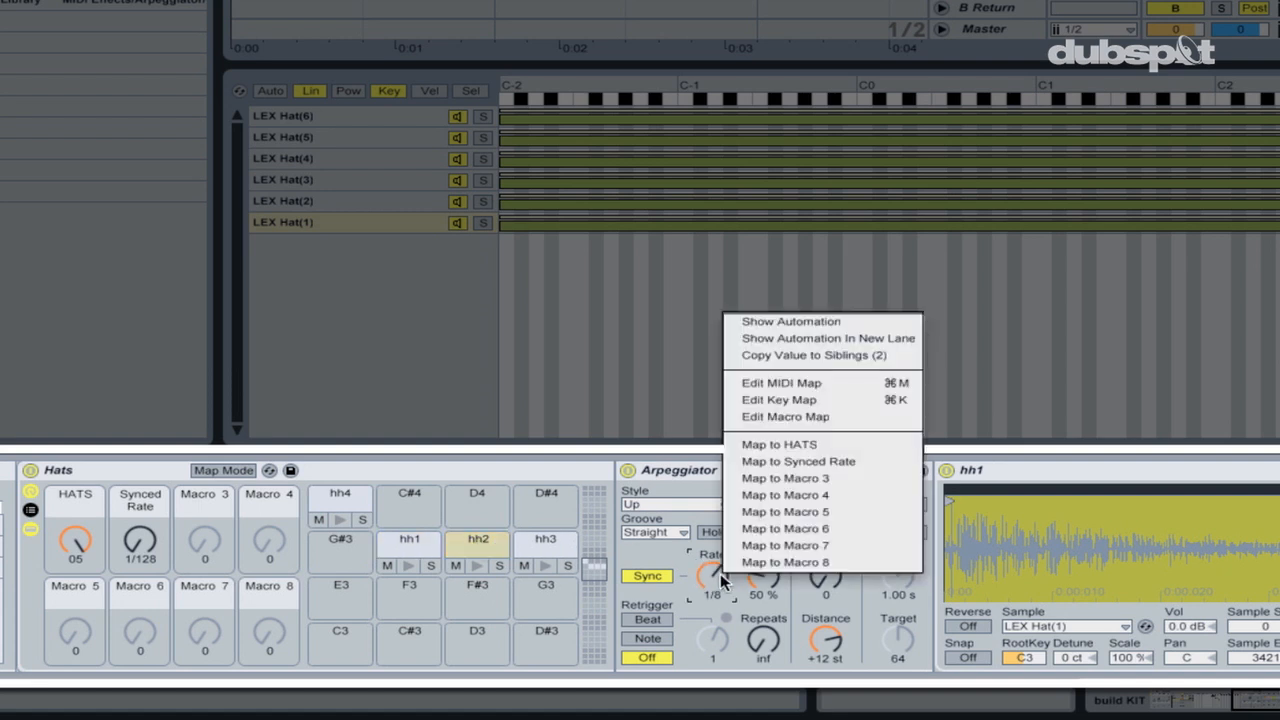
pyautogui.click(798, 461)
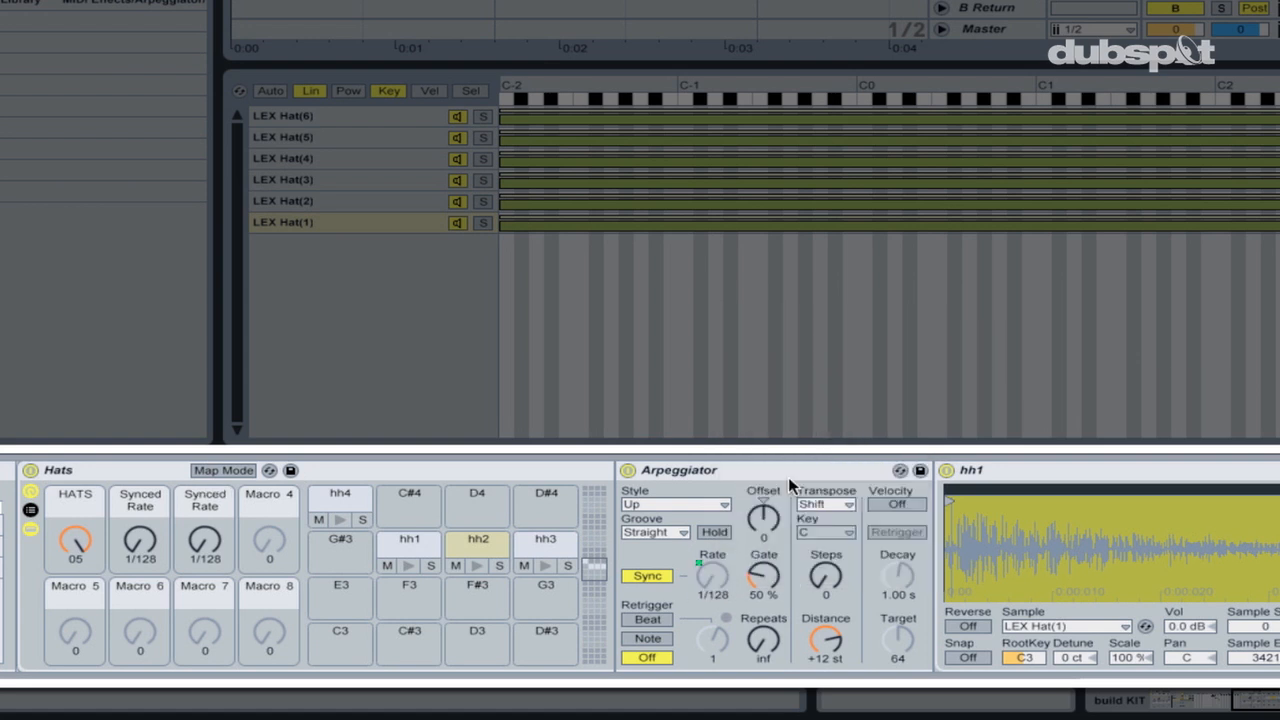
pyautogui.click(546, 539)
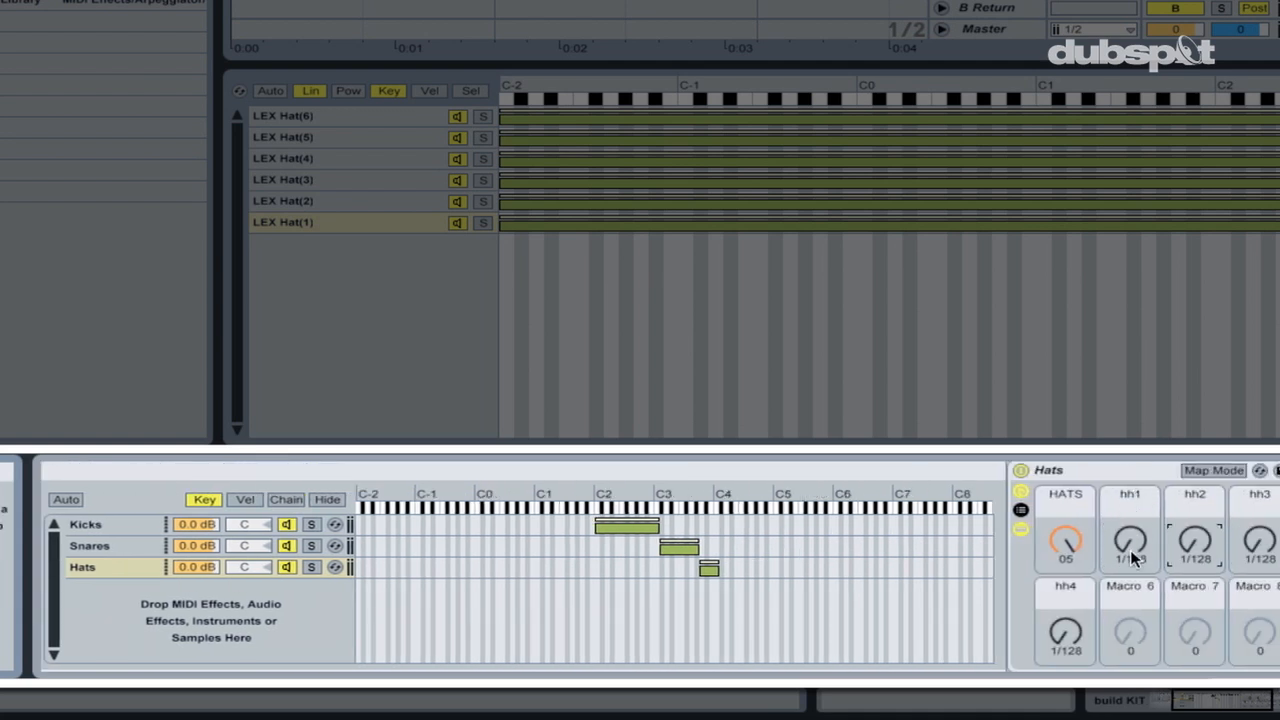
# - Bring up mapping options on the hh1 macro to link it to the parent rack
pyautogui.rightClick(1129, 545)
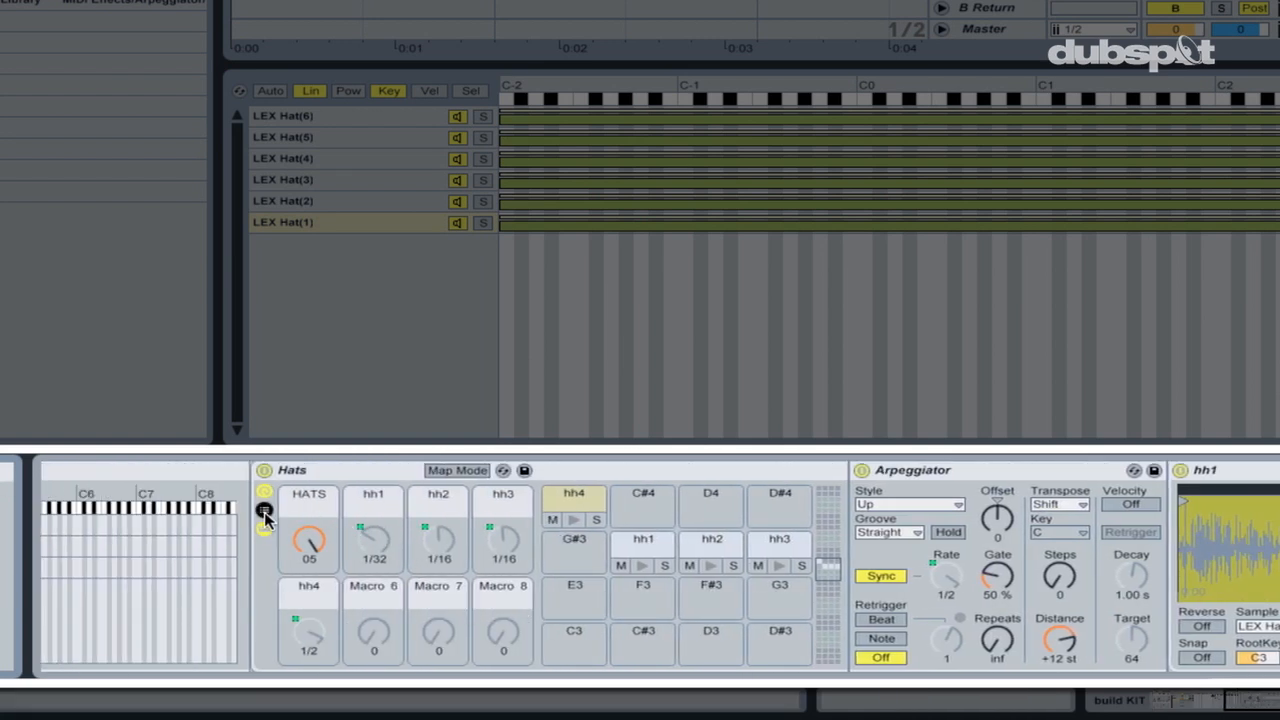
# - Show the Hats chain list and set choke groups for chains hh1 and hh3
pyautogui.click(264, 527)
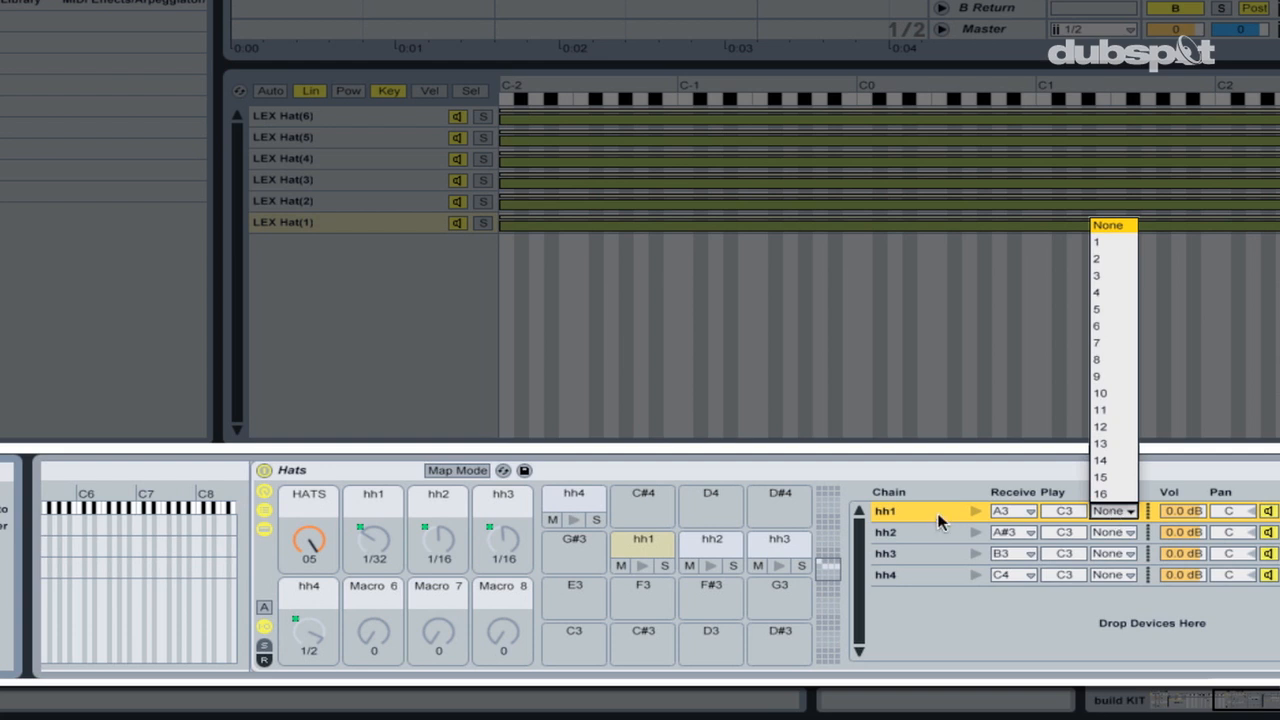
pyautogui.click(1097, 241)
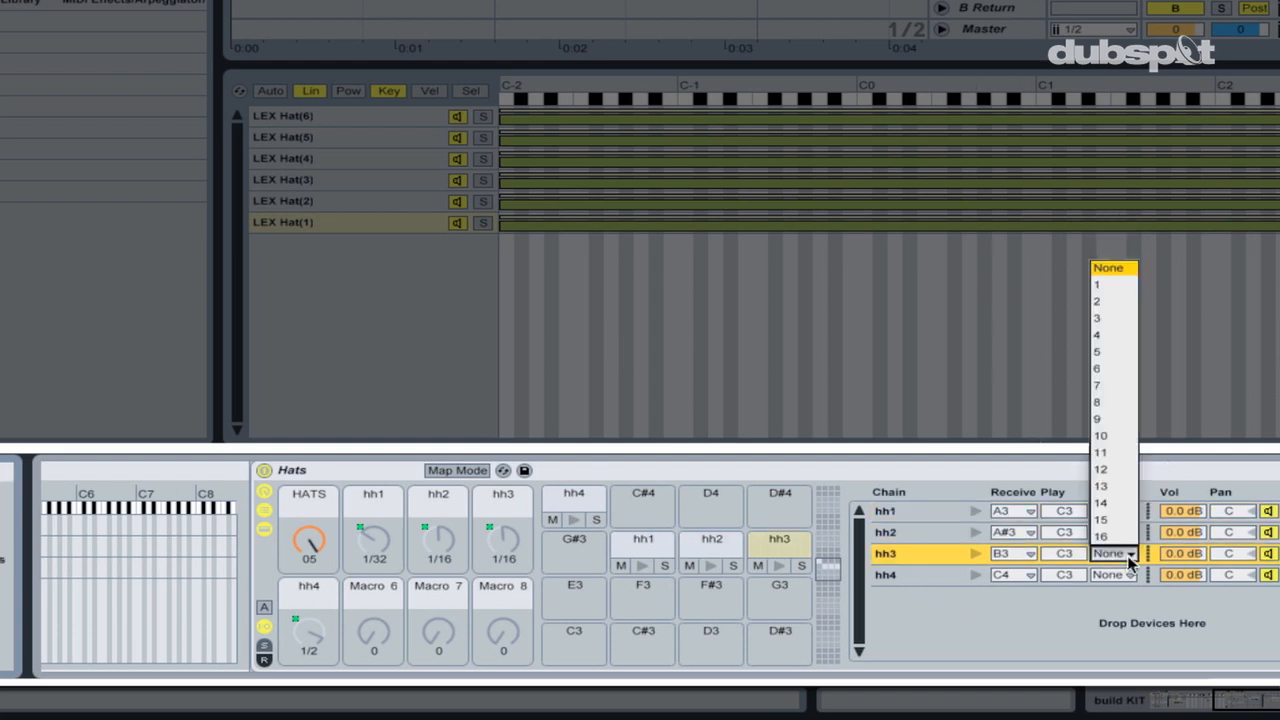
pyautogui.click(1097, 284)
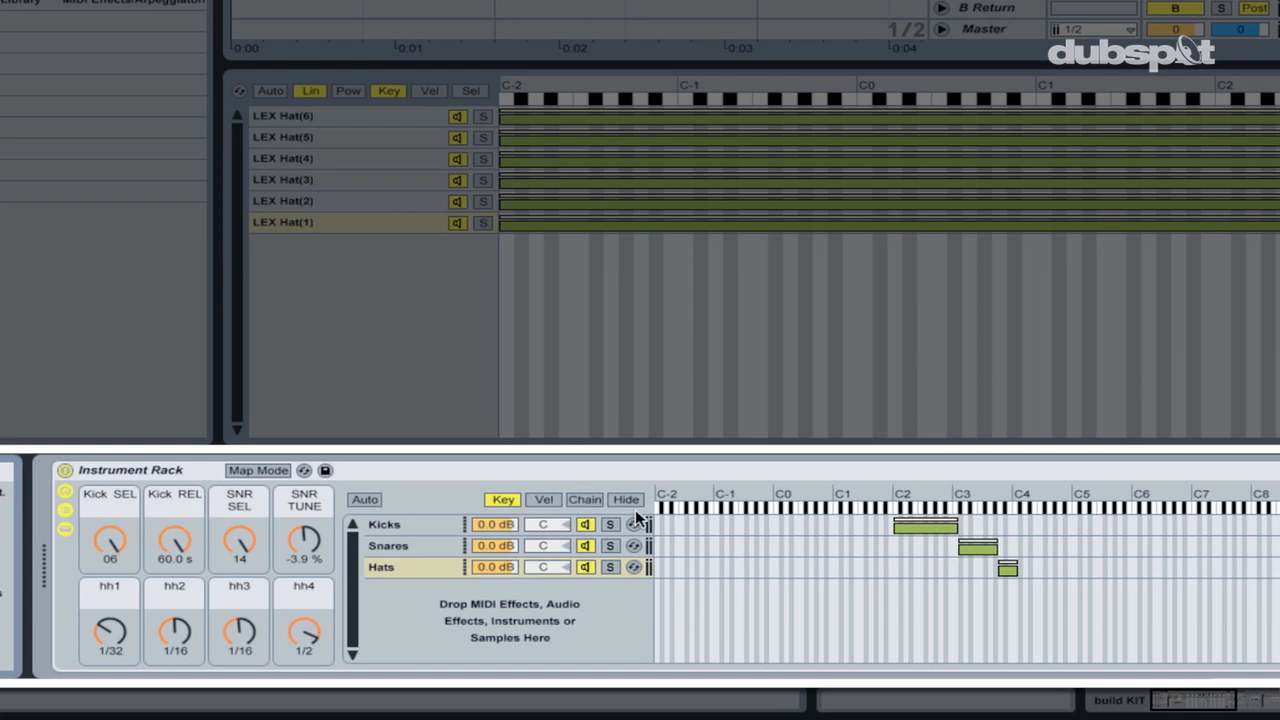
# - Select the main Instrument Rack to adjust the hh1–hh4 rate macros
pyautogui.click(625, 500)
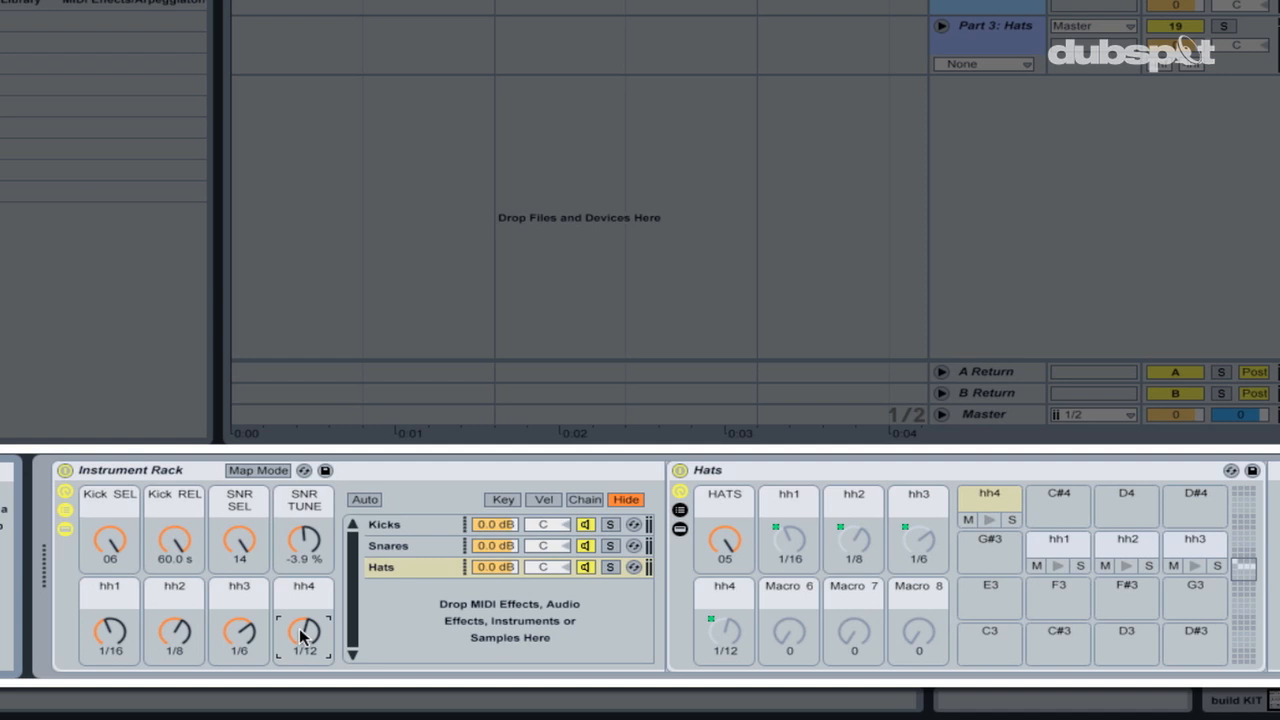
pyautogui.moveTo(113, 503)
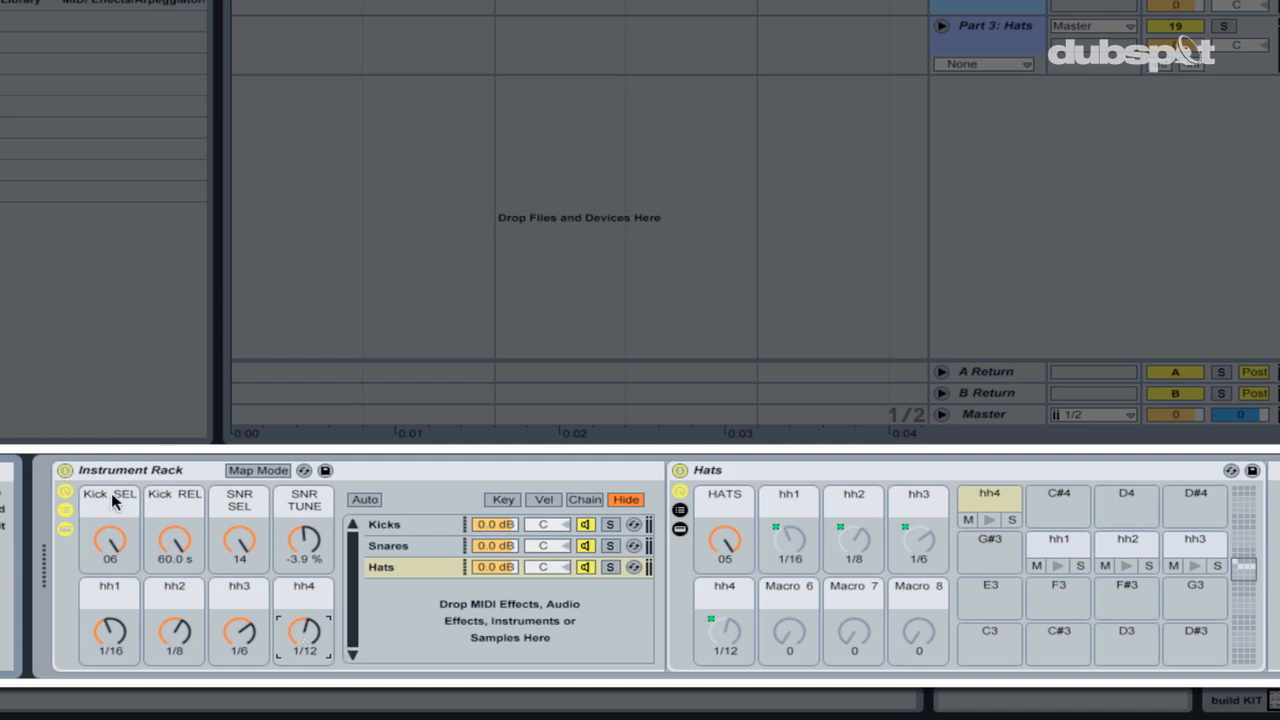
# - Colour the Kick SEL and Kick REL macros red, and start colouring SNR SEL
pyautogui.click(109, 498)
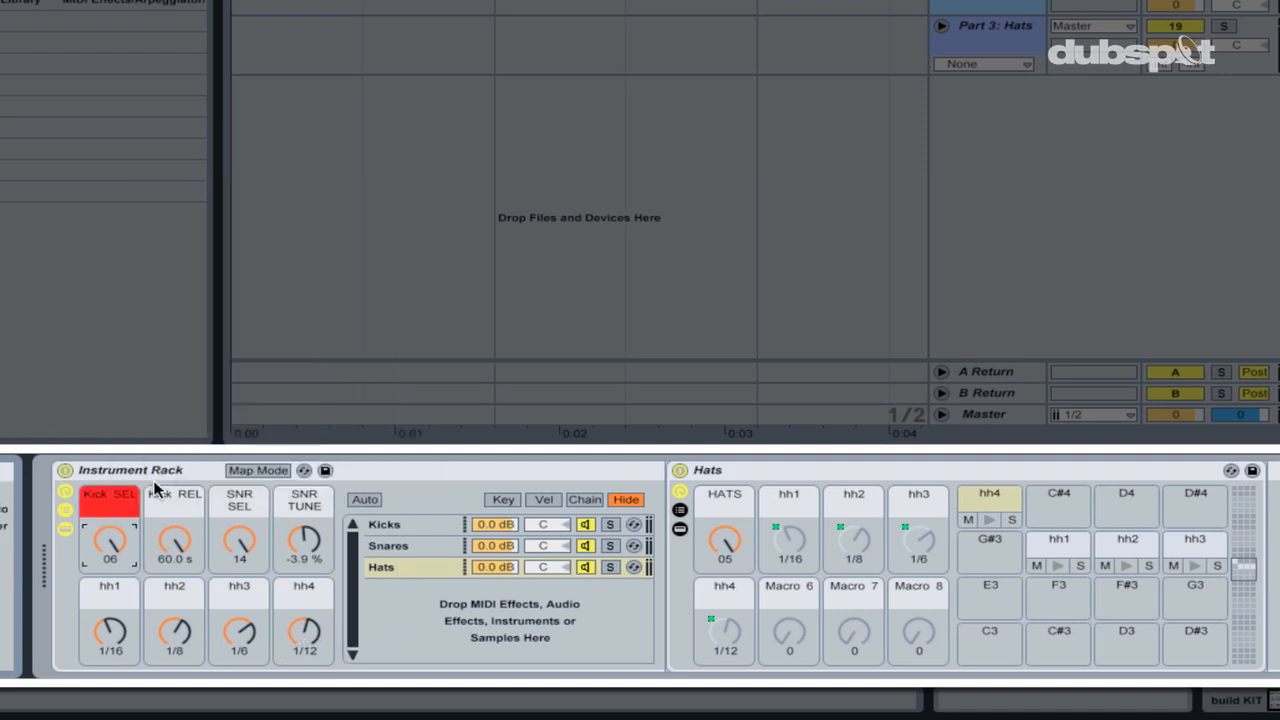
pyautogui.click(174, 499)
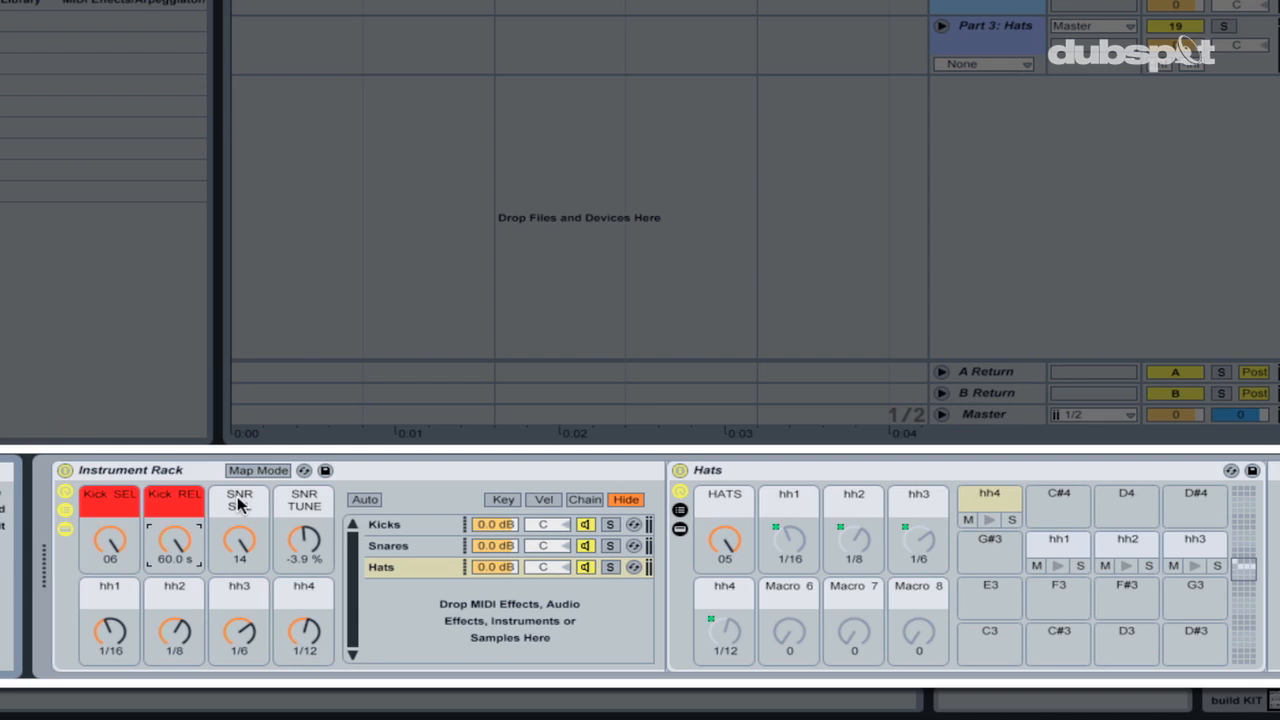
pyautogui.rightClick(239, 500)
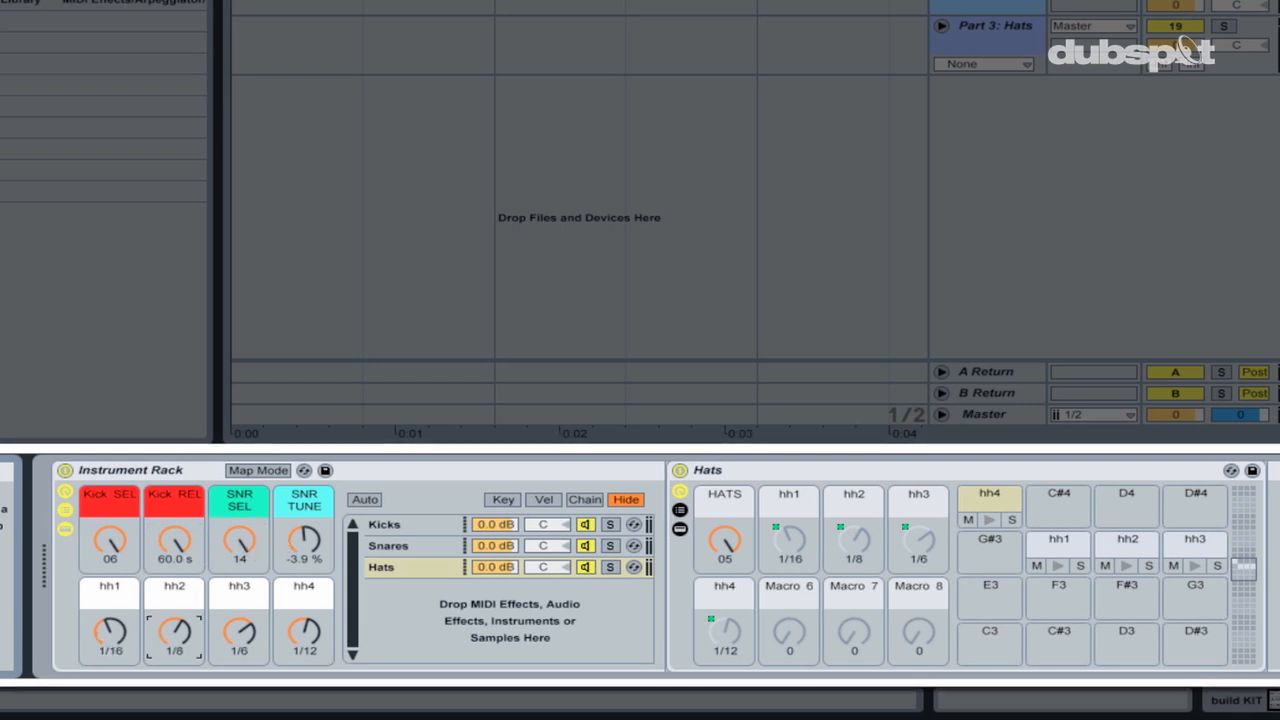
pyautogui.moveTo(750, 477)
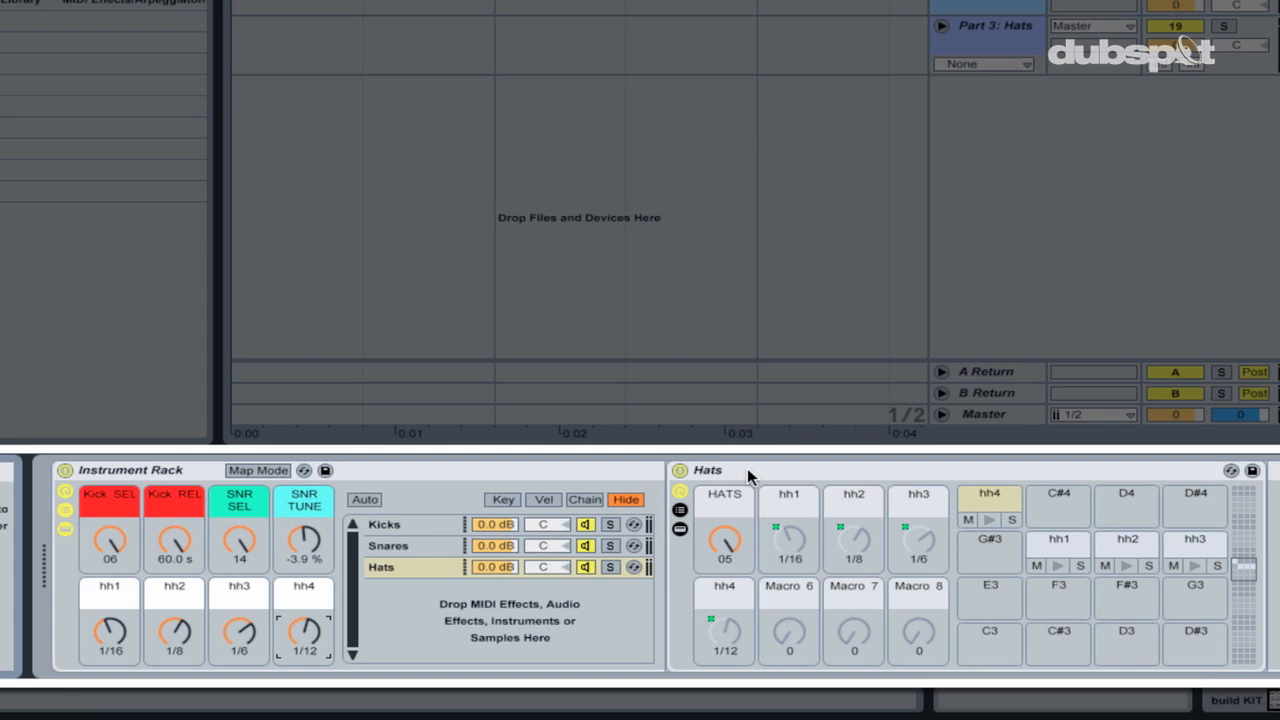